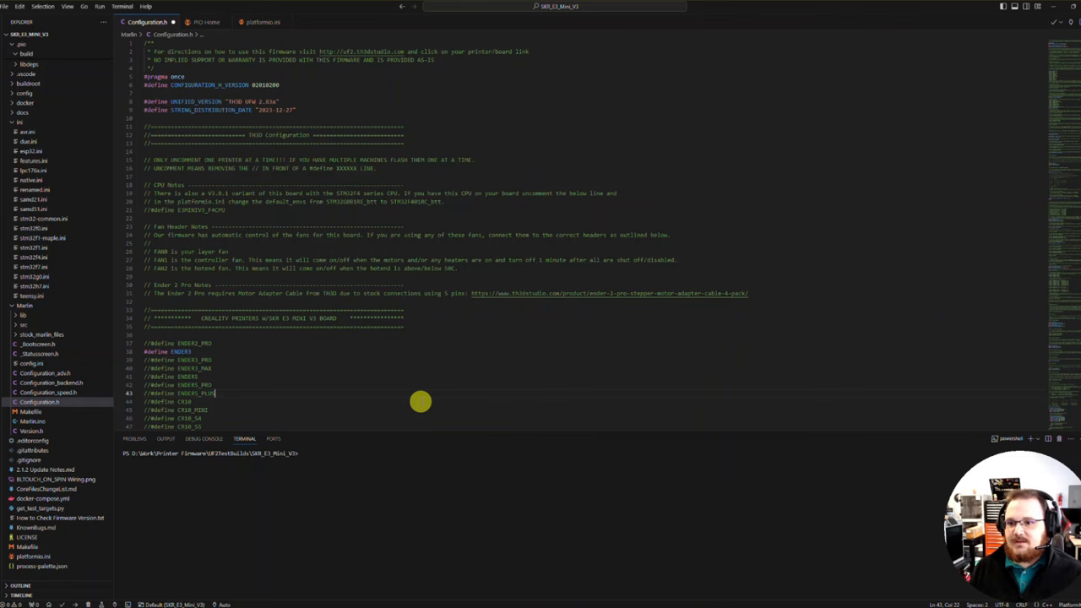
pyautogui.moveTo(401, 348)
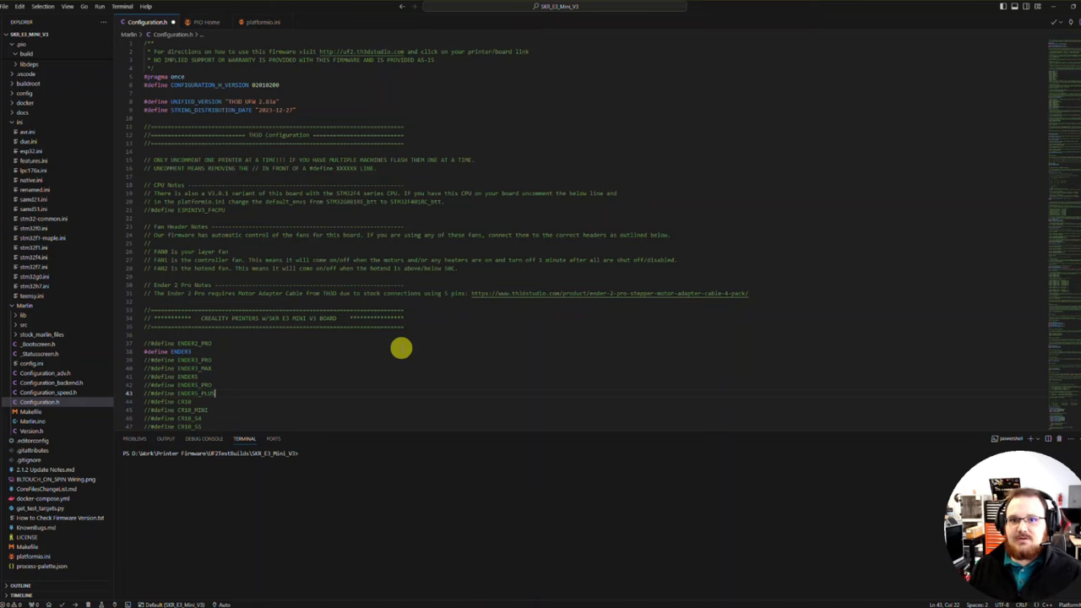
pyautogui.moveTo(328, 378)
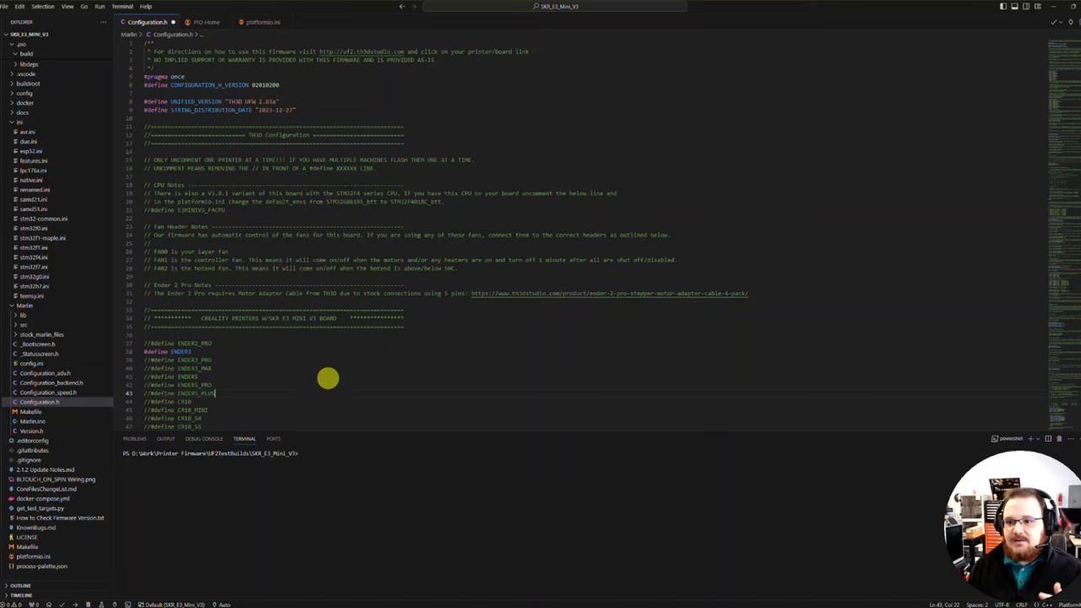
# - Scroll through the Ender 3 printer definition section of Configuration.h
pyautogui.scroll(-3)
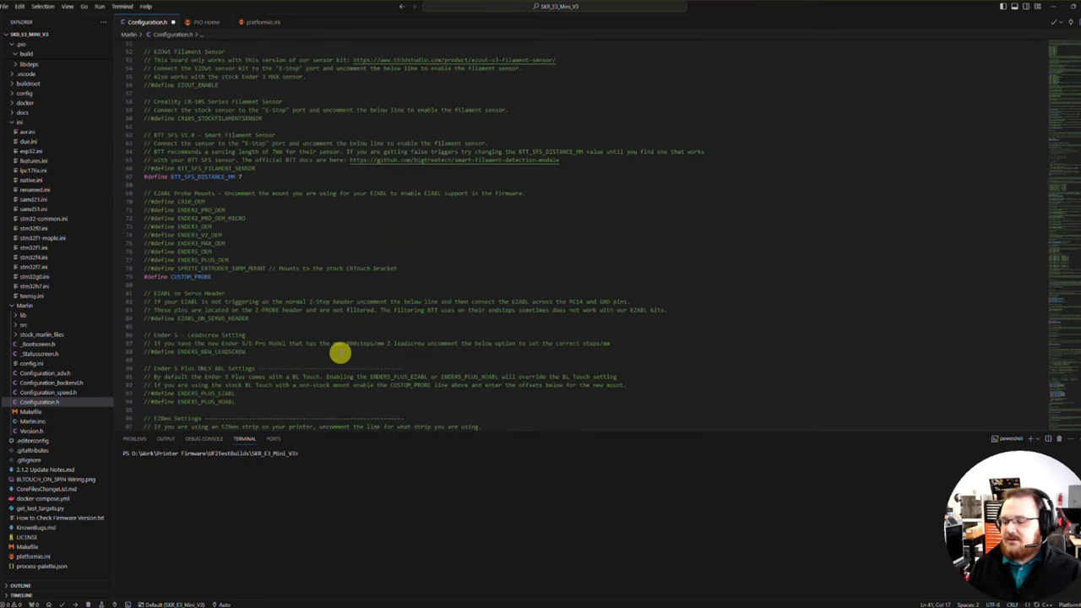
pyautogui.scroll(3)
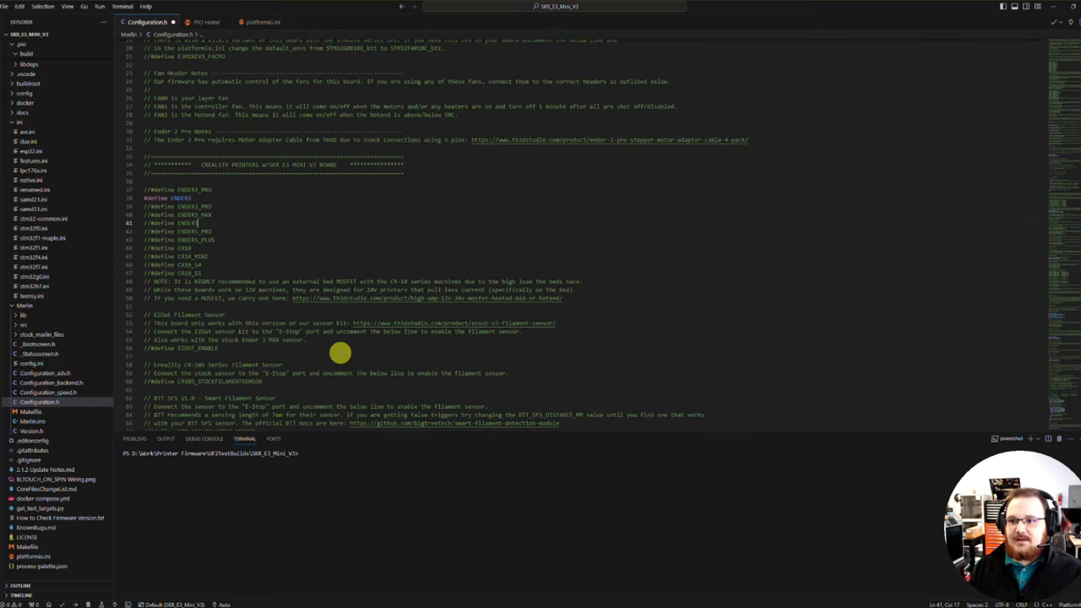
pyautogui.scroll(3)
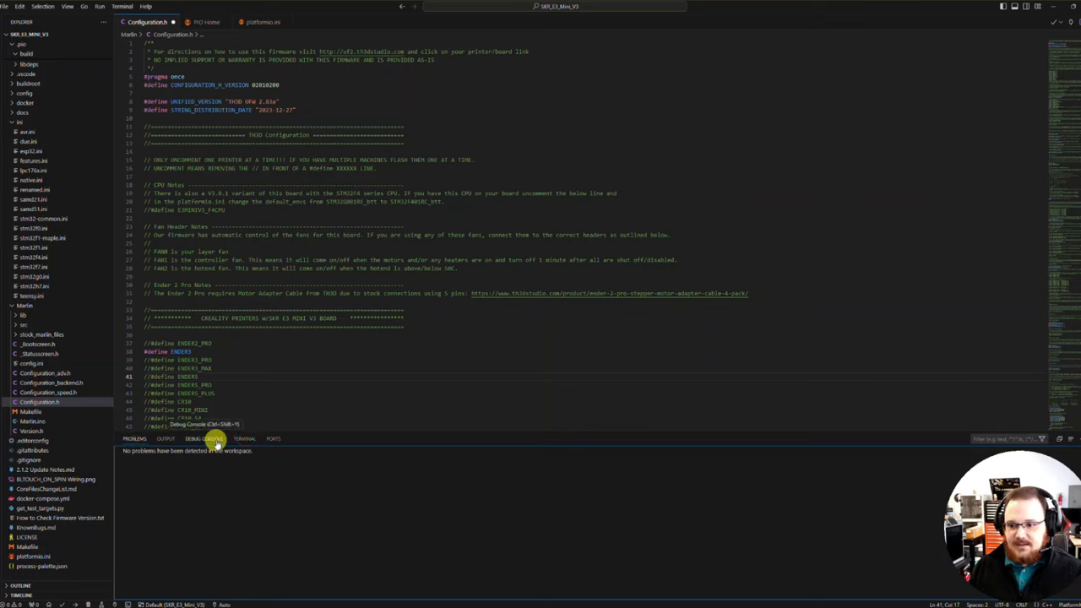
pyautogui.click(243, 438)
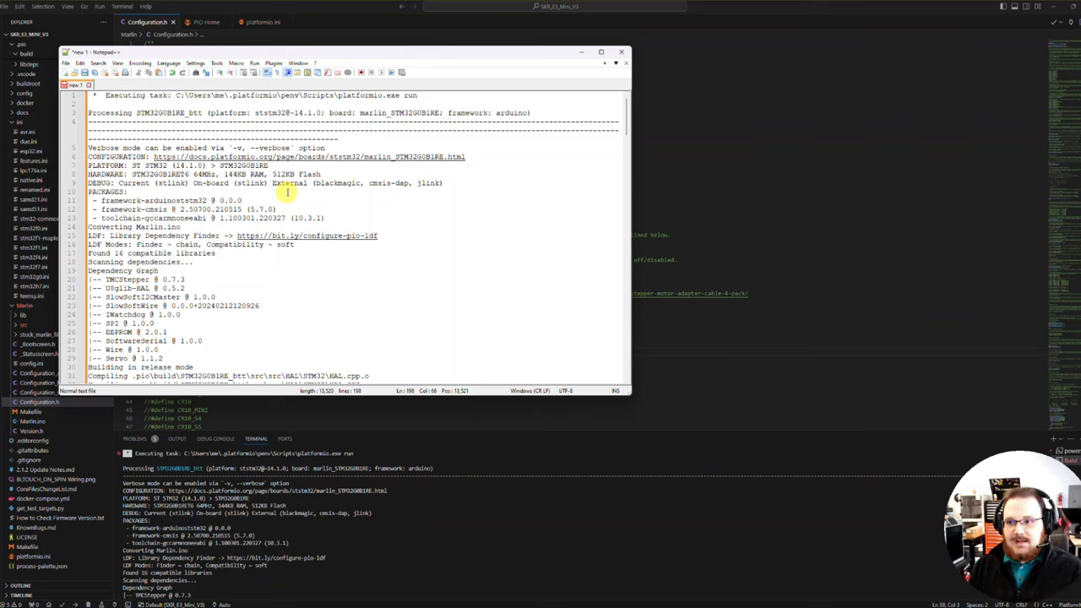
pyautogui.moveTo(622, 54)
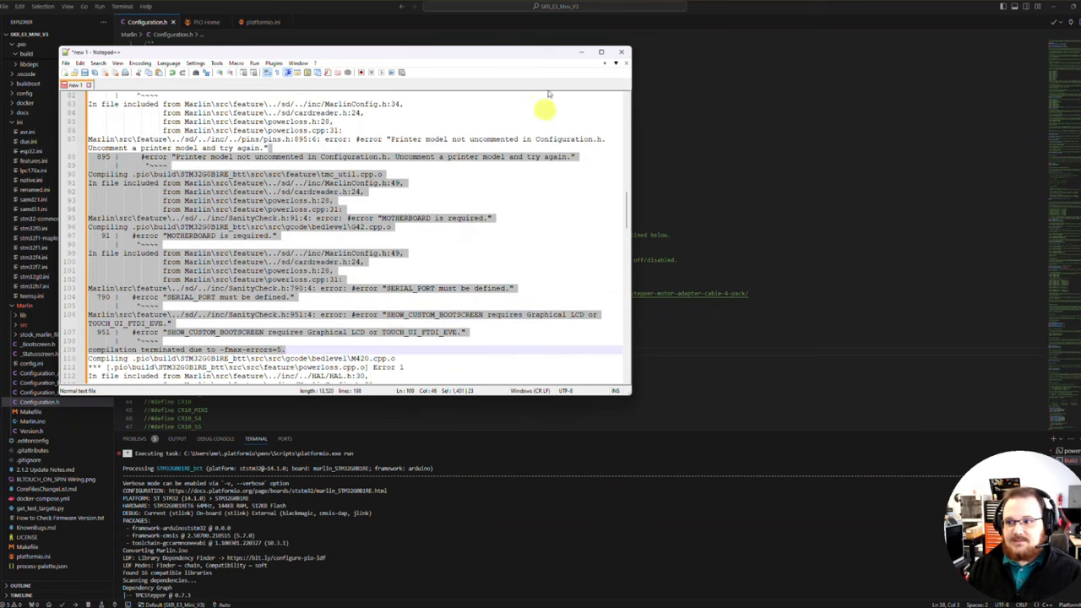
# - Return to Configuration.h in the VS Code editor
pyautogui.click(621, 52)
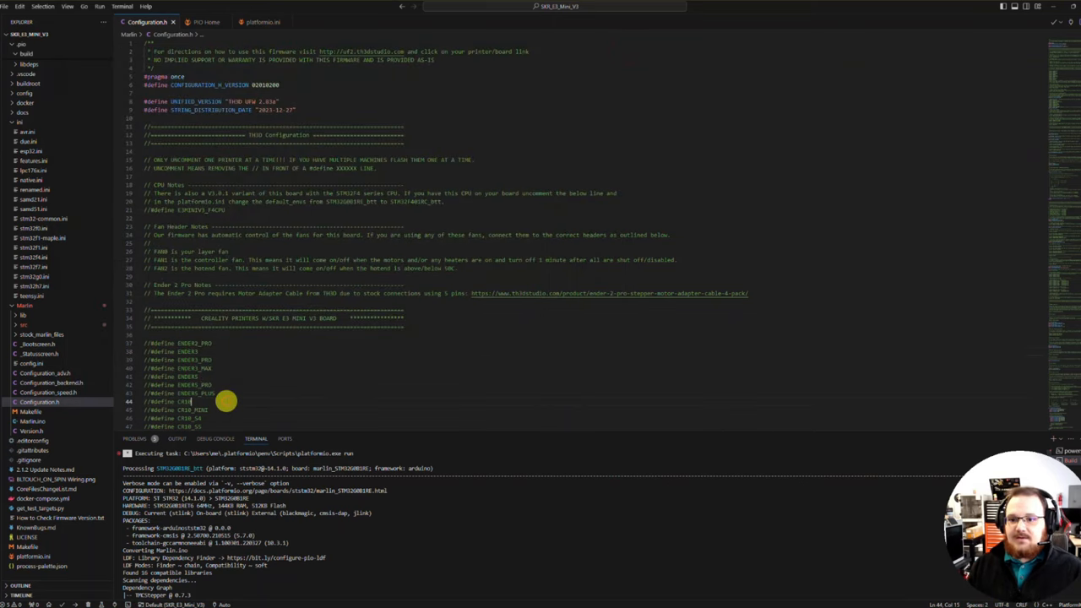